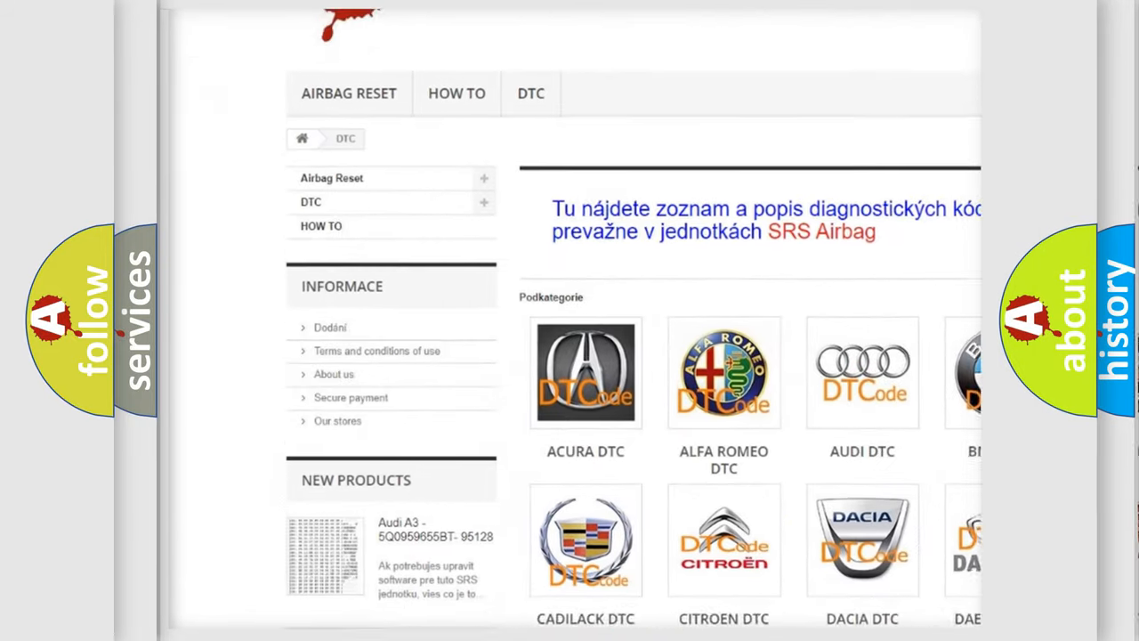
pyautogui.scroll(-3)
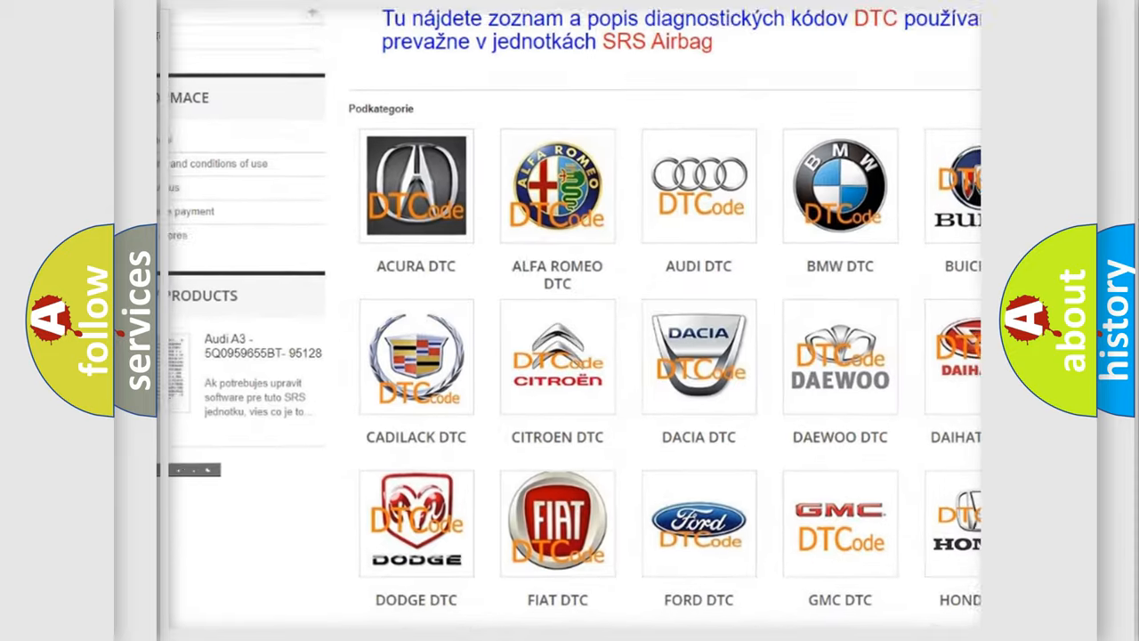
pyautogui.scroll(-3)
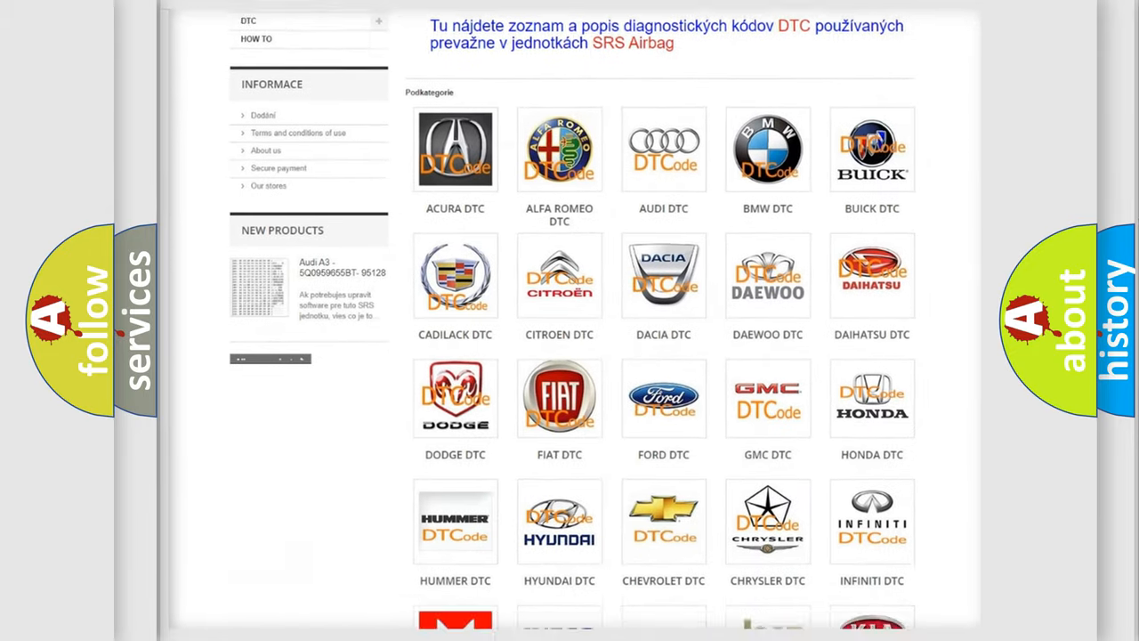
pyautogui.scroll(-3)
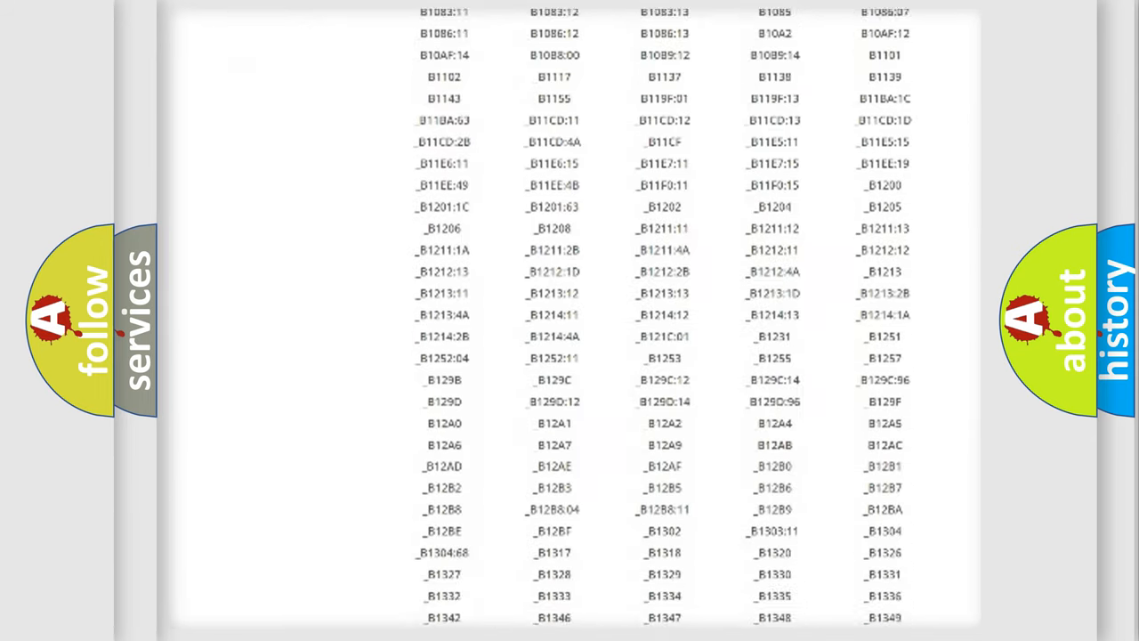
pyautogui.scroll(-3)
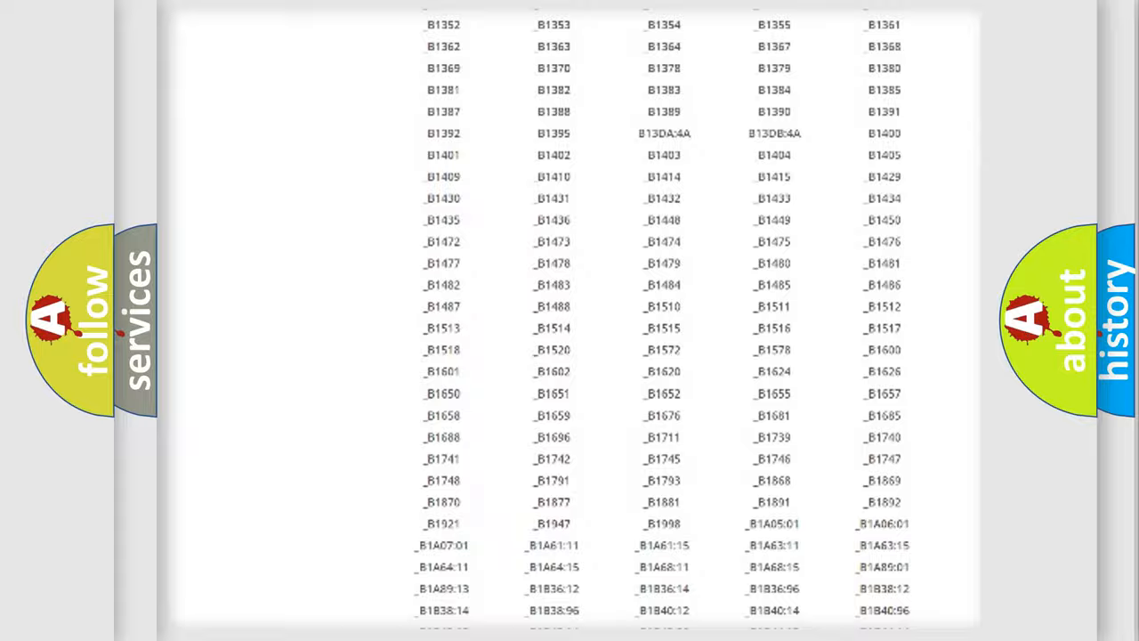